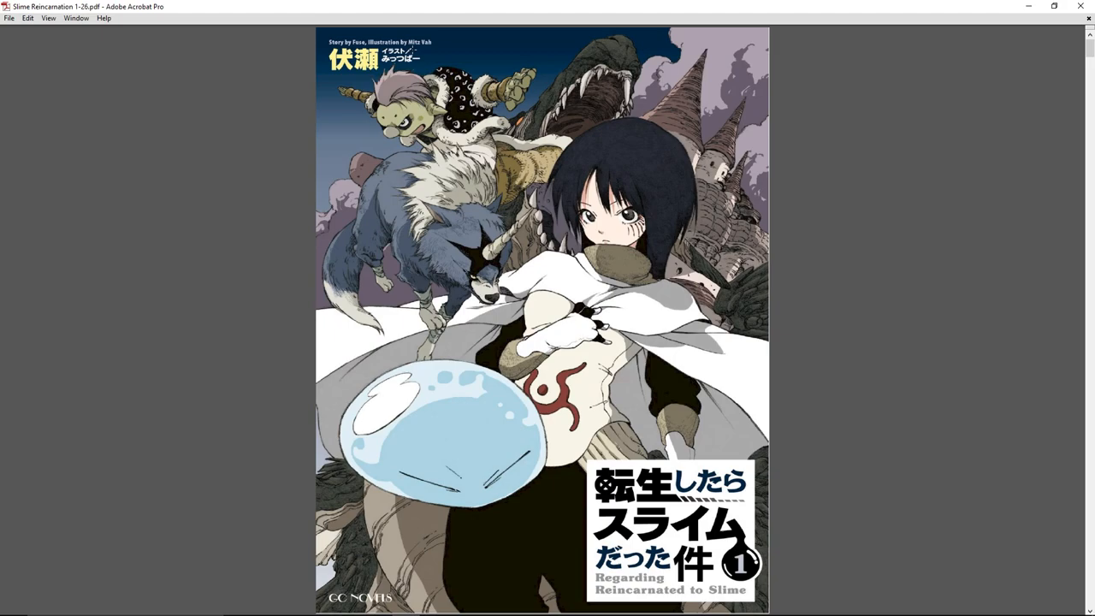
pyautogui.moveTo(181, 225)
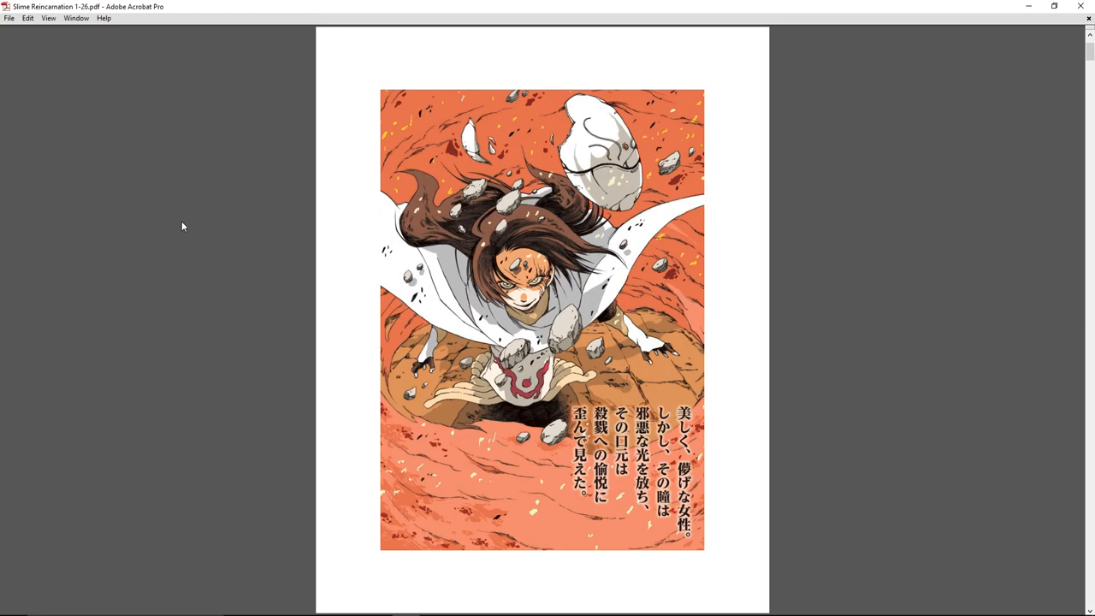
# Step: Scroll past the cover and colour illustration to the Empowerment Arc table of contents
pyautogui.scroll(-3)
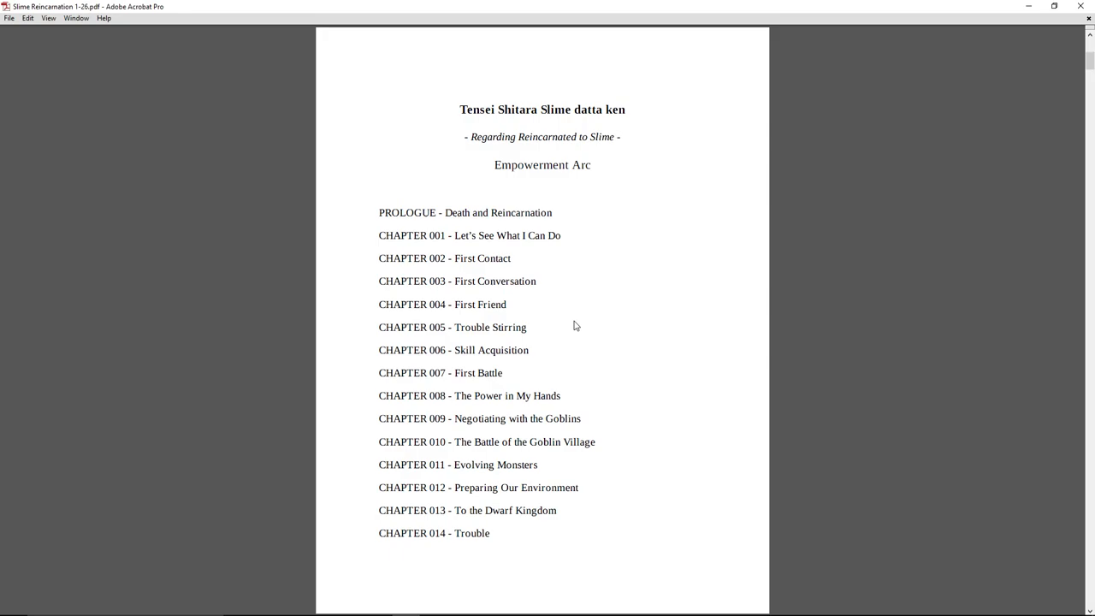
pyautogui.moveTo(492, 349)
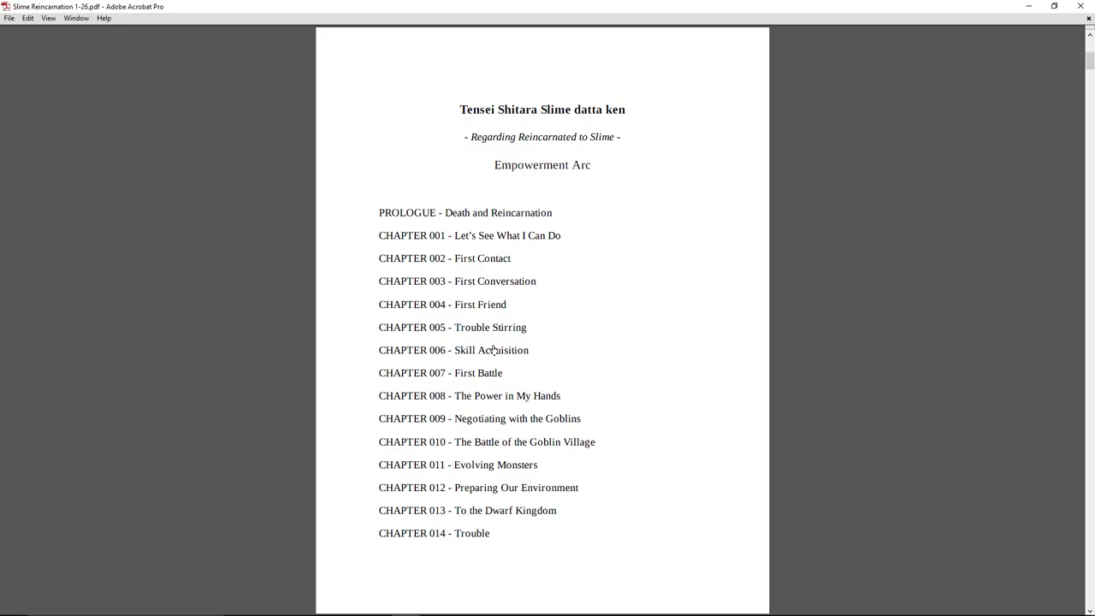
# Step: Move from the chapter list to the first page of 'Prologue - Death and Reincarnation'
pyautogui.click(465, 212)
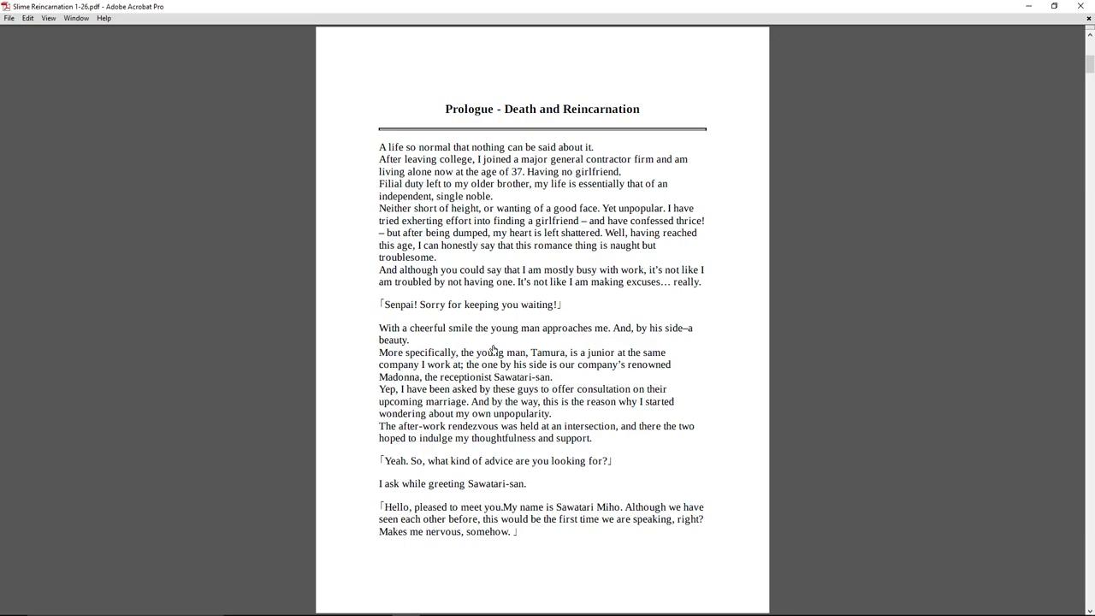
pyautogui.moveTo(855, 251)
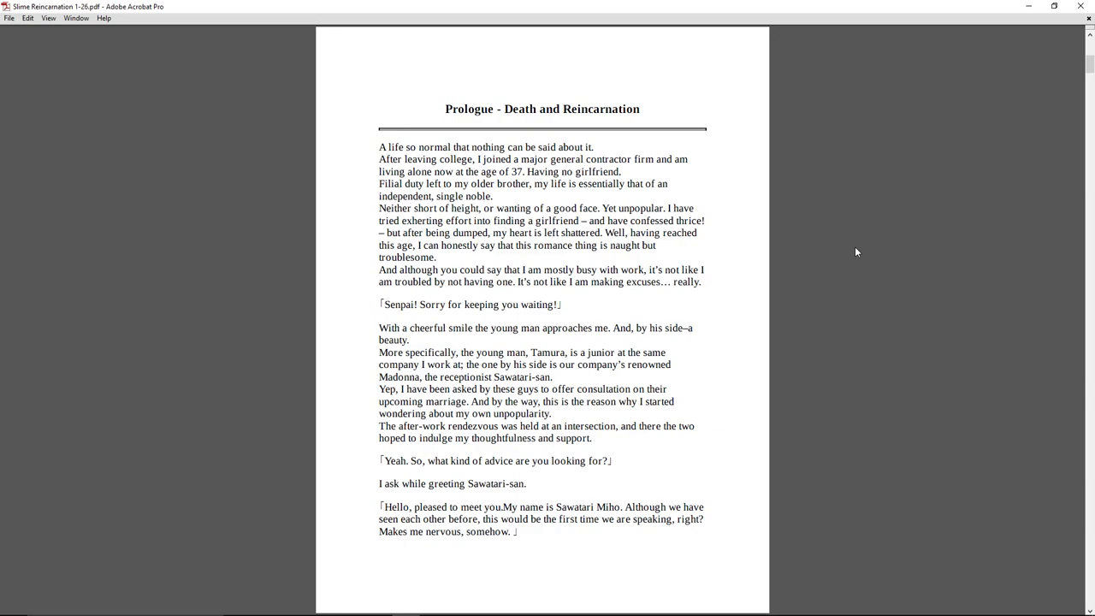
# Step: Scroll the prologue to the passage introducing the narrator with Tamura and Sawatari
pyautogui.scroll(-3)
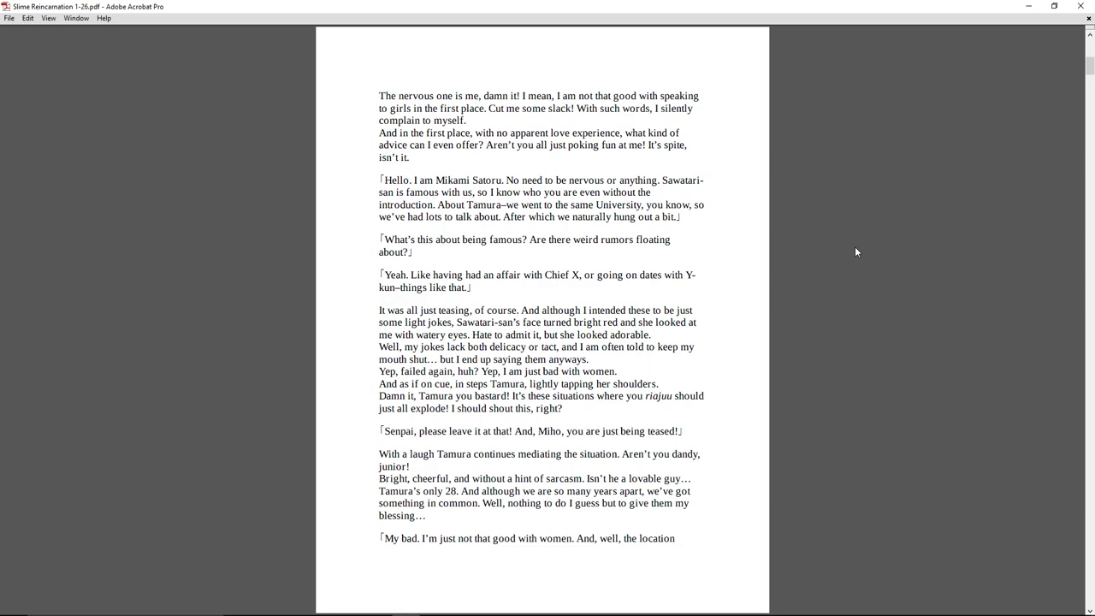
# Step: Read on to the stabbing scene with the «Confirmed. Removing perception of pain. Success» lines
pyautogui.scroll(-3)
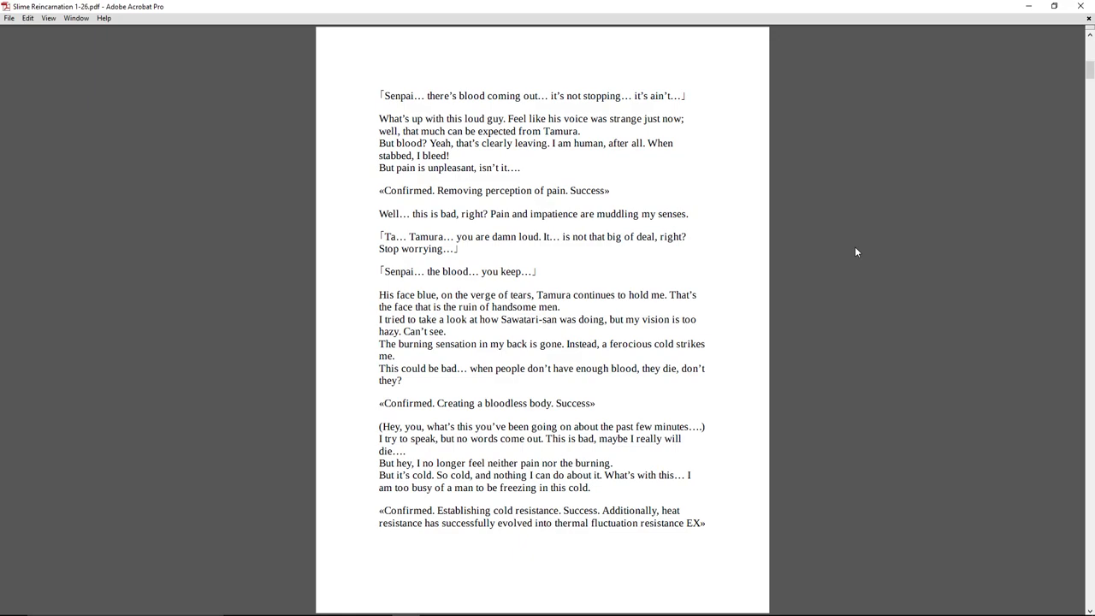
pyautogui.scroll(-3)
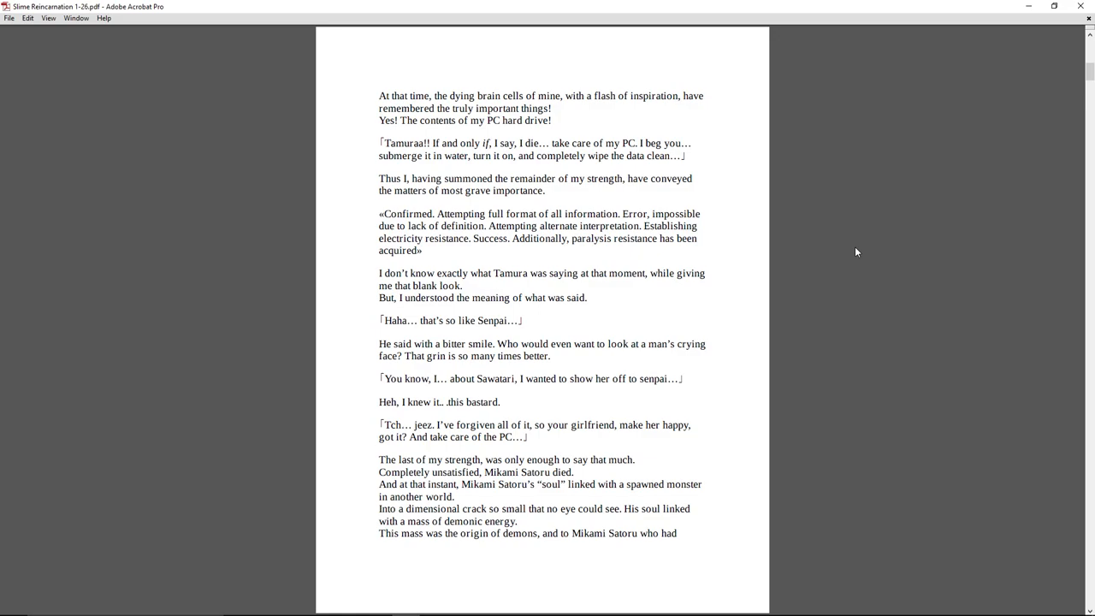
# Step: Scroll to the passage about wiping the PC hard drive and the soul linking to a monster
pyautogui.scroll(-3)
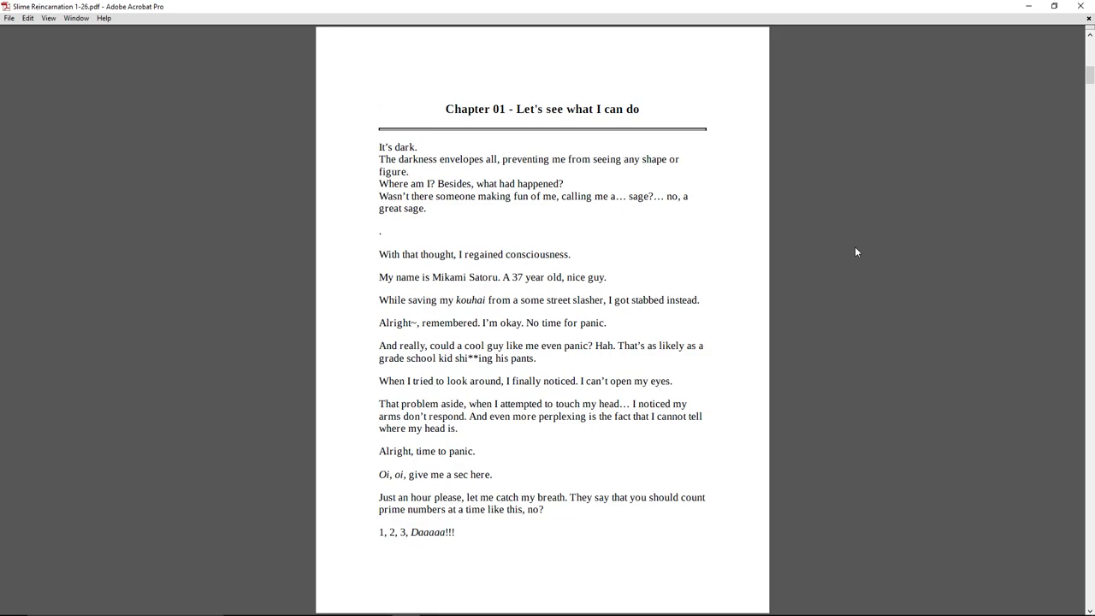
# Step: Scroll the prologue's closing lines about Mikami Satoru to the 'Chapter 01 - Let's see what I can do' heading
pyautogui.scroll(-3)
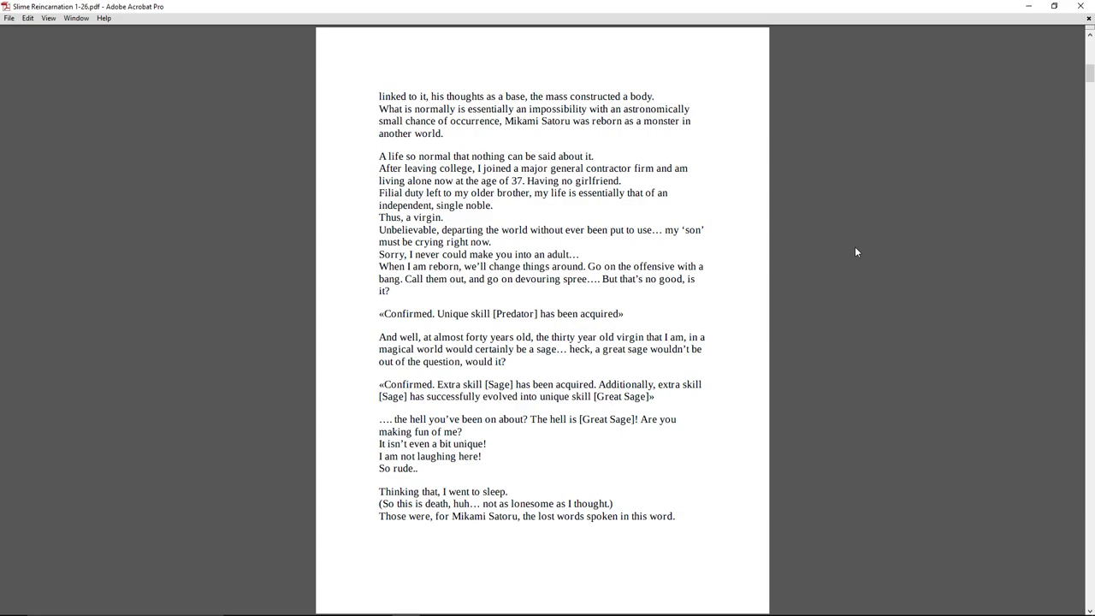